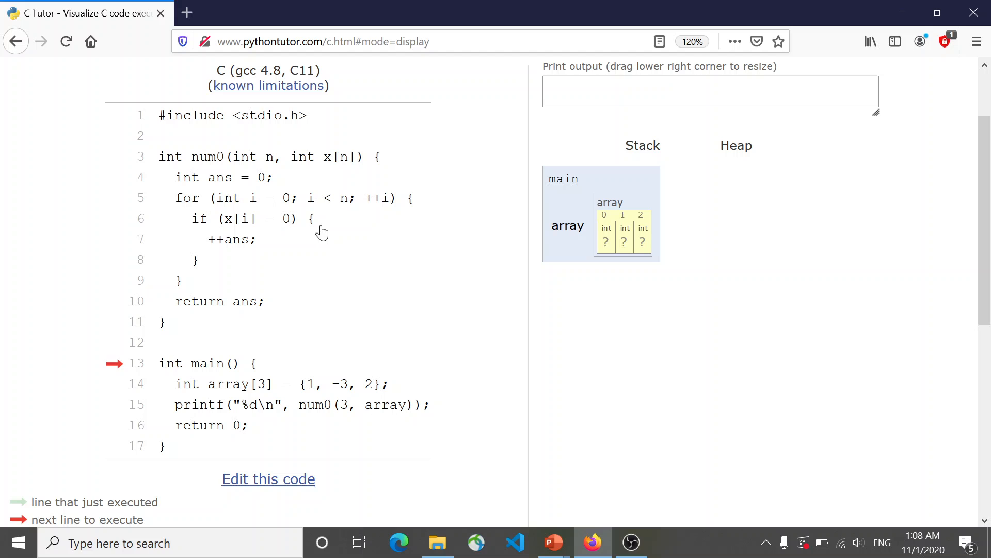
mouse_move(342, 378)
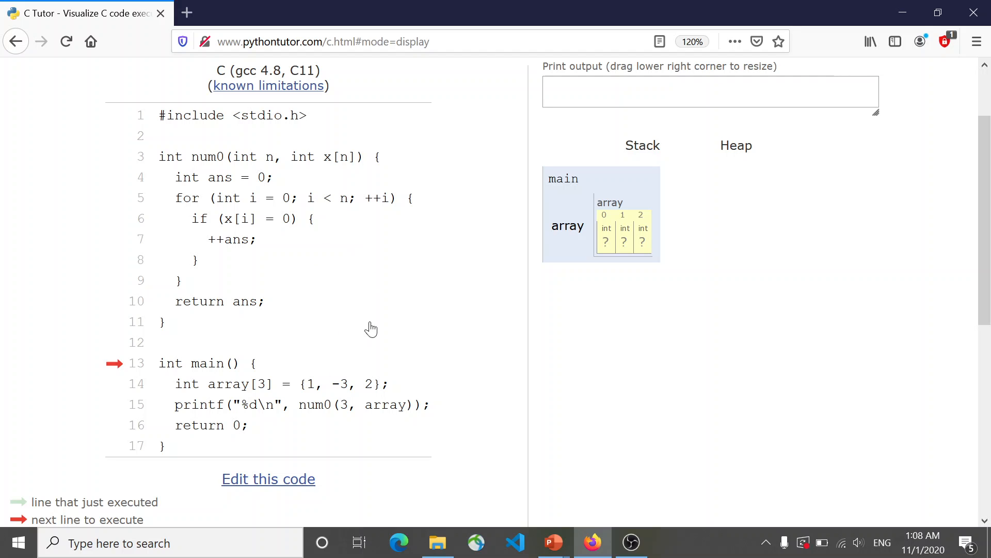
mouse_move(335, 420)
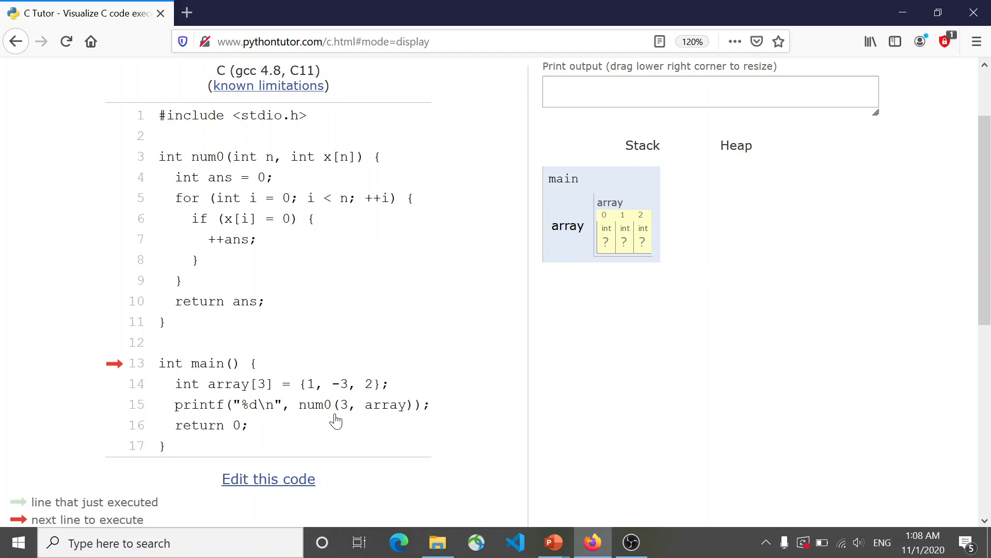
mouse_move(340, 403)
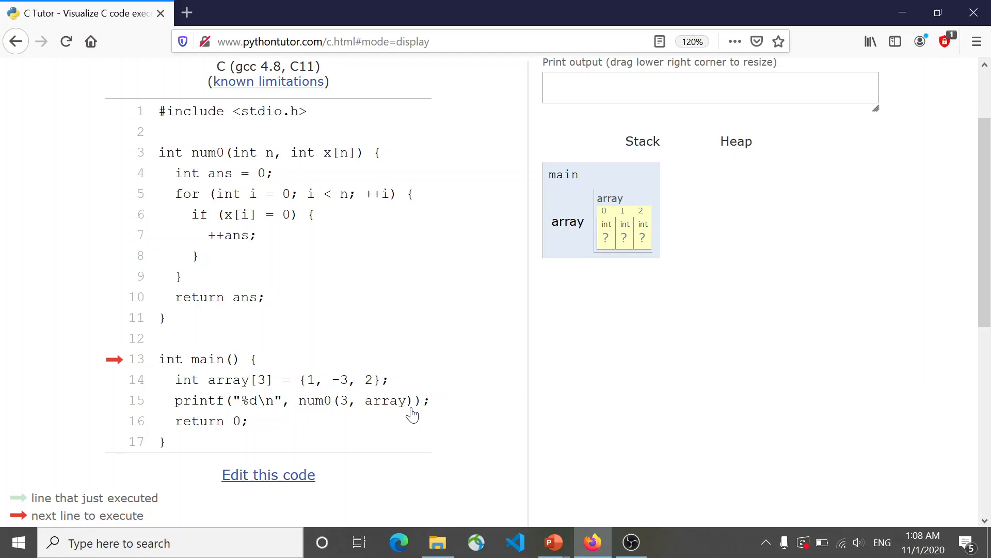
Step the program forward so the array initializes to 1, -3, 2 before the num0 call.
scroll("down", 3)
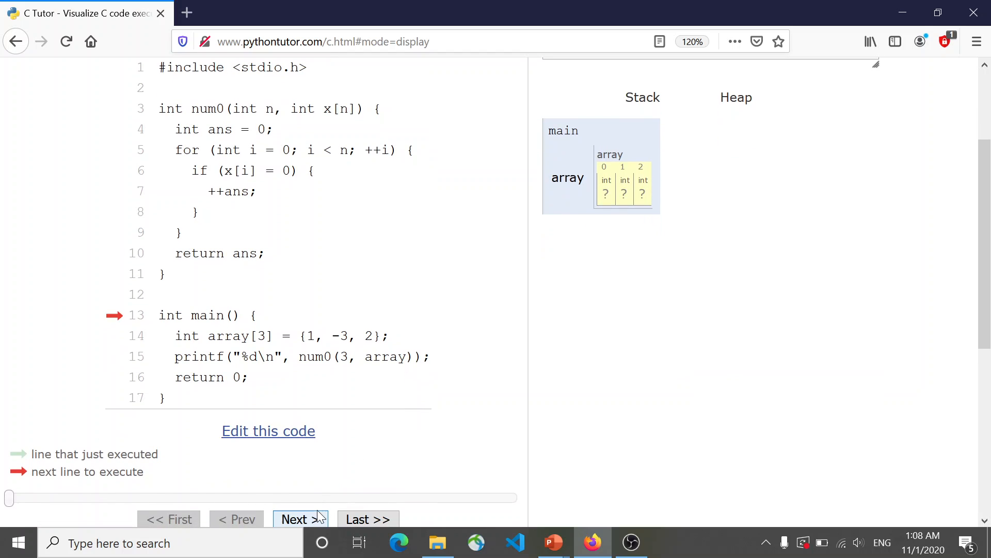
left_click(300, 518)
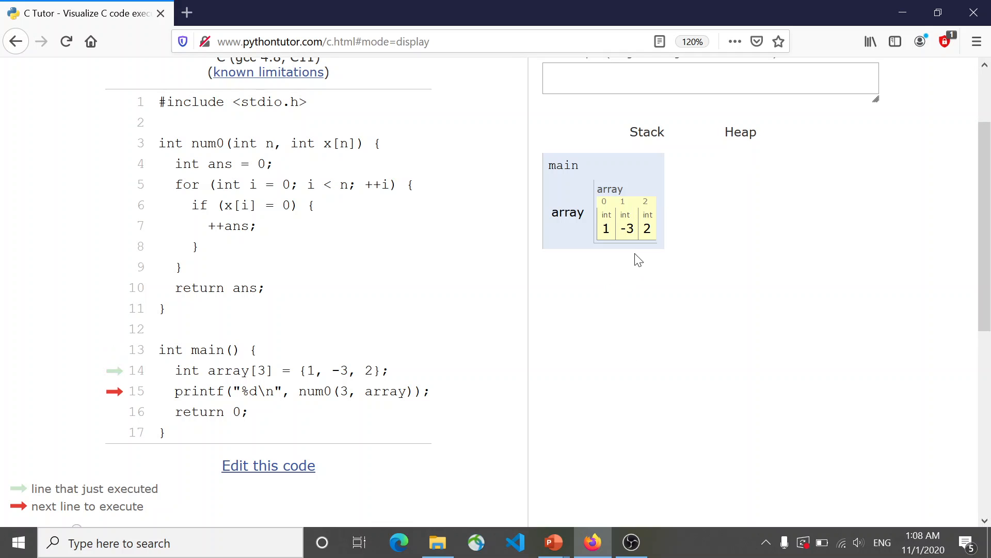
mouse_move(643, 260)
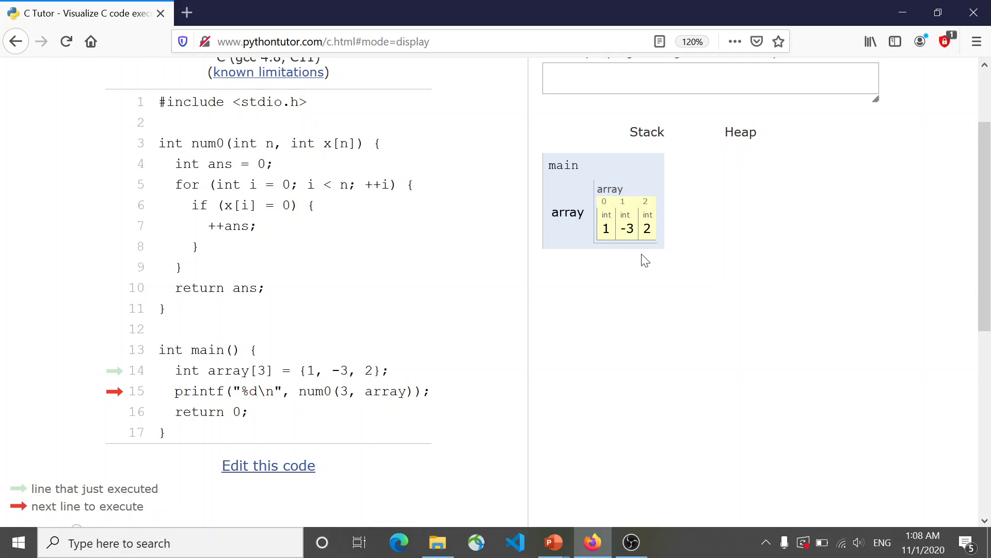
mouse_move(681, 251)
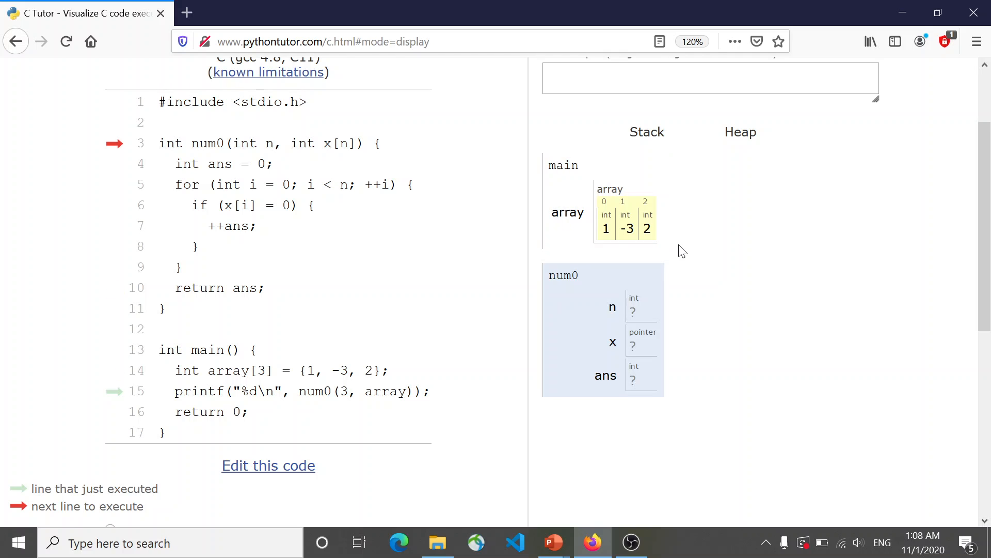
mouse_move(670, 321)
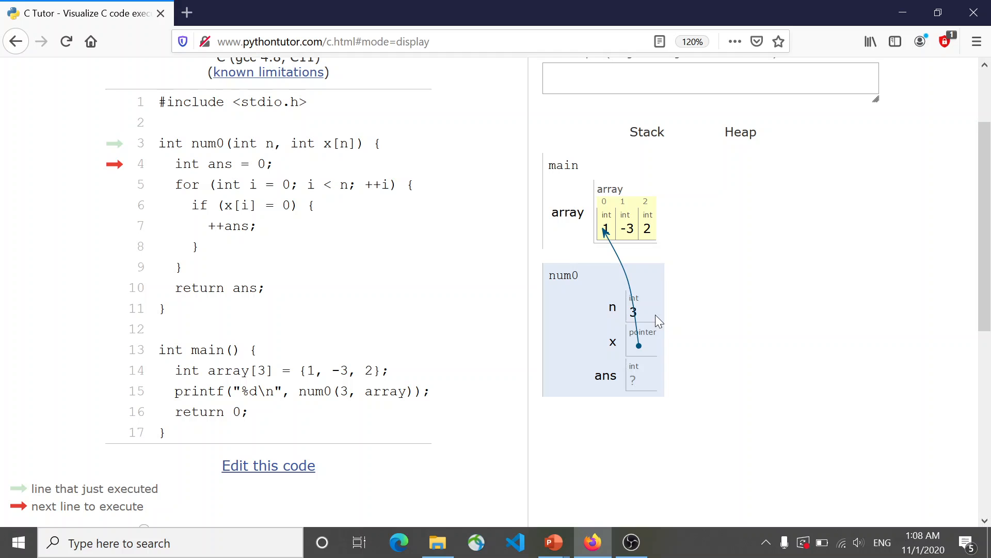
mouse_move(652, 350)
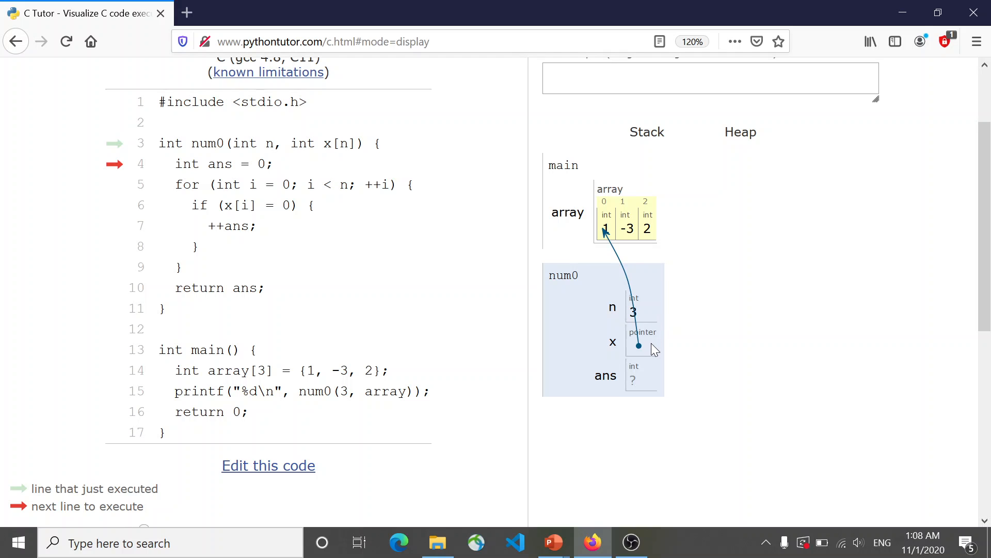
mouse_move(674, 310)
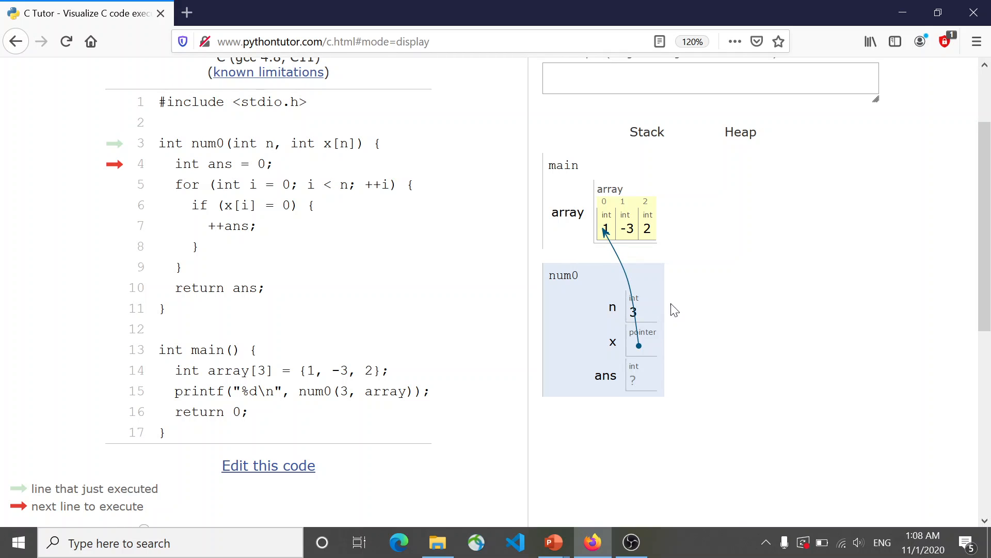
mouse_move(652, 391)
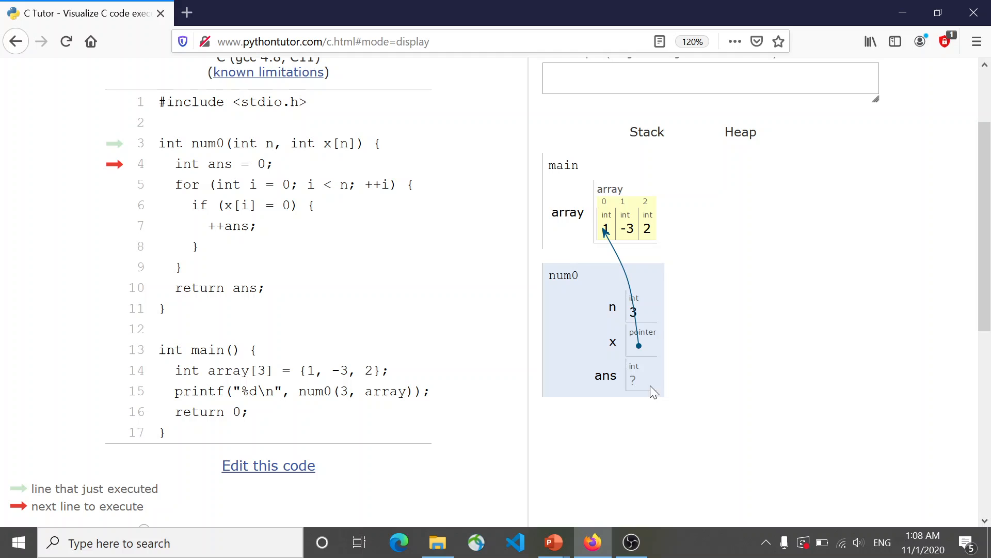
mouse_move(657, 382)
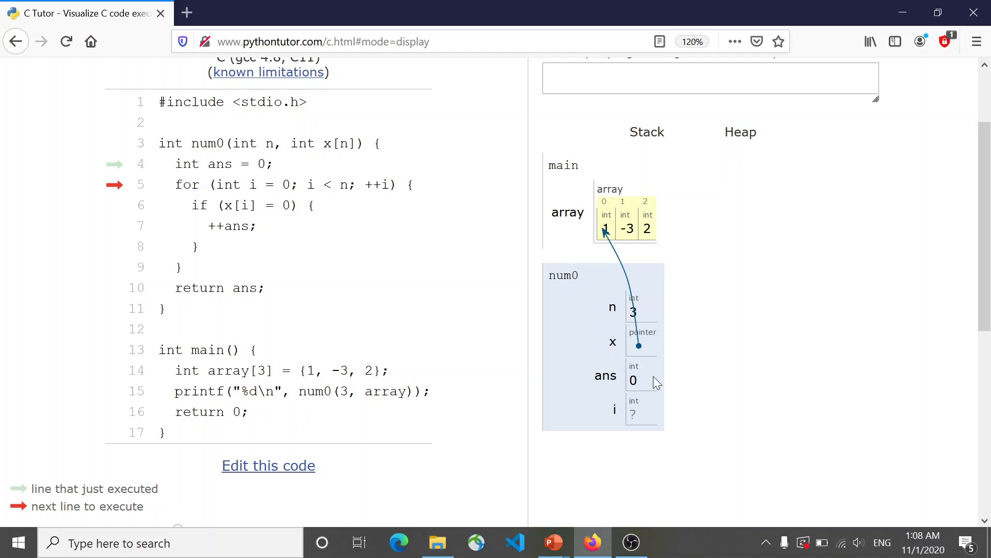
mouse_move(649, 432)
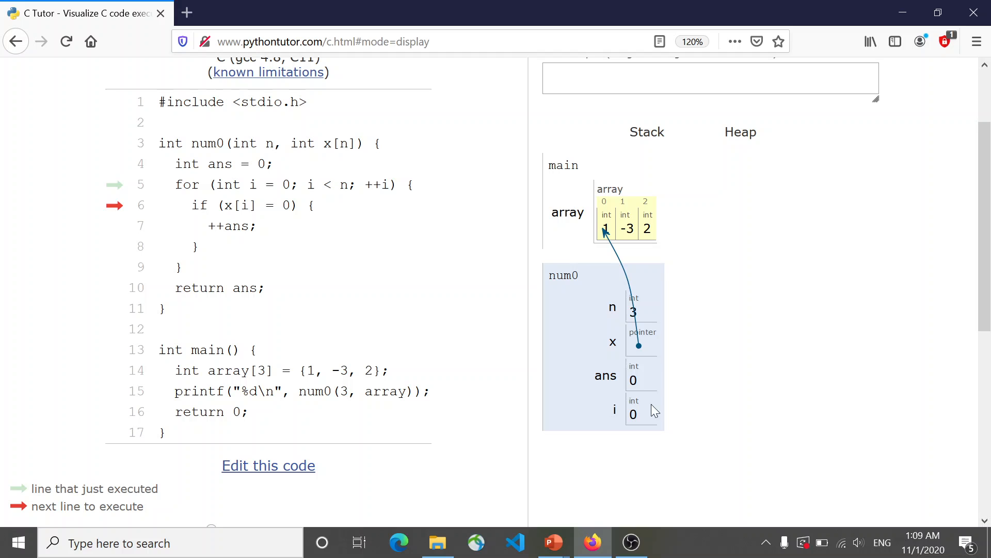
mouse_move(646, 315)
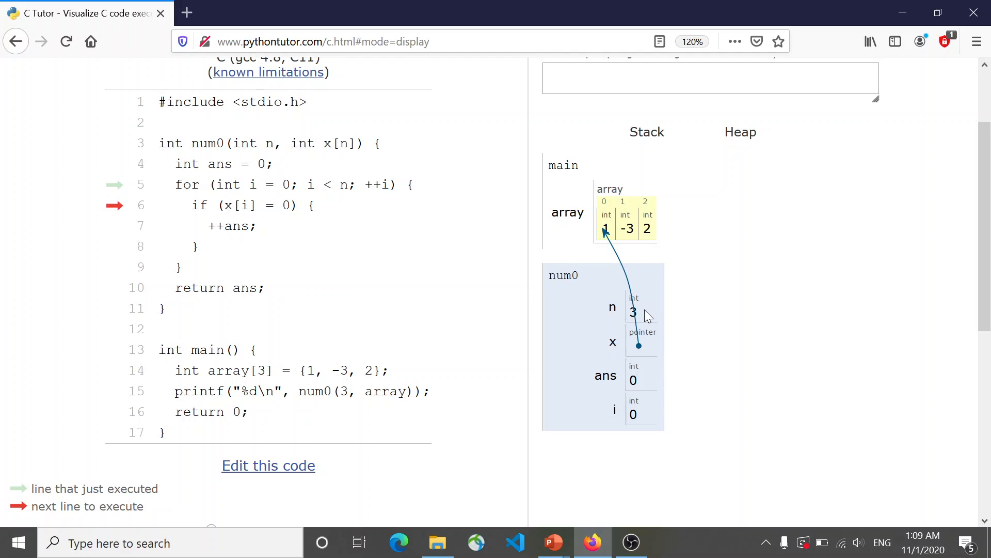
mouse_move(388, 240)
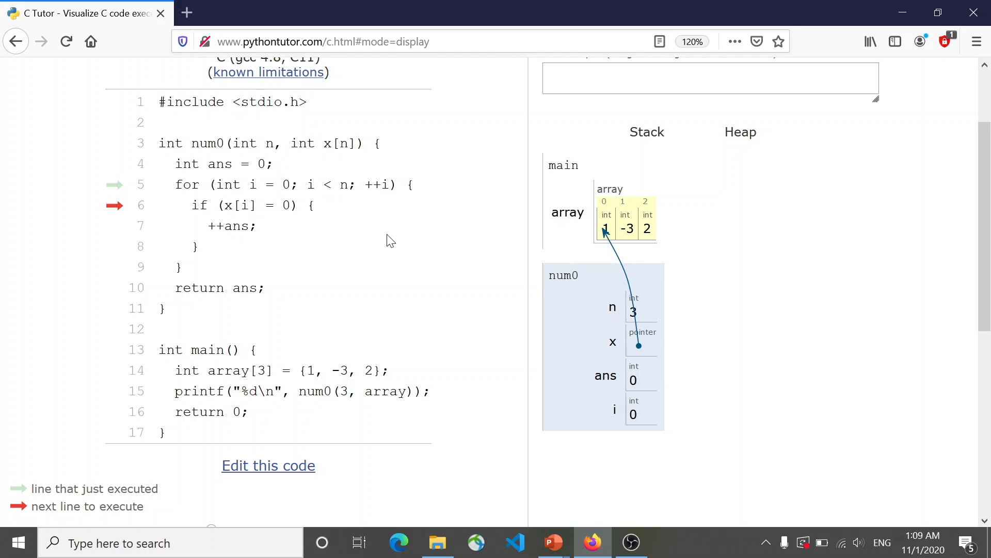
mouse_move(601, 265)
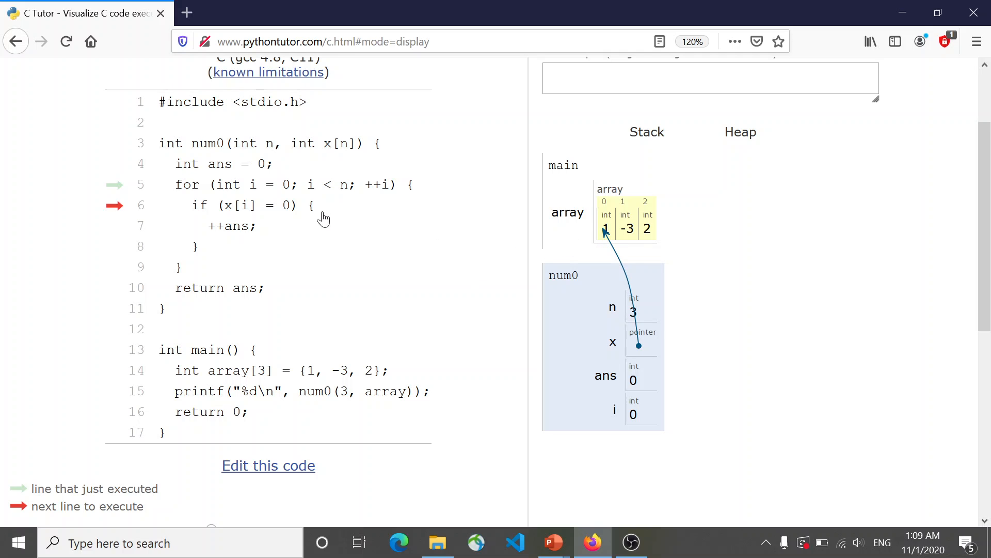
mouse_move(329, 230)
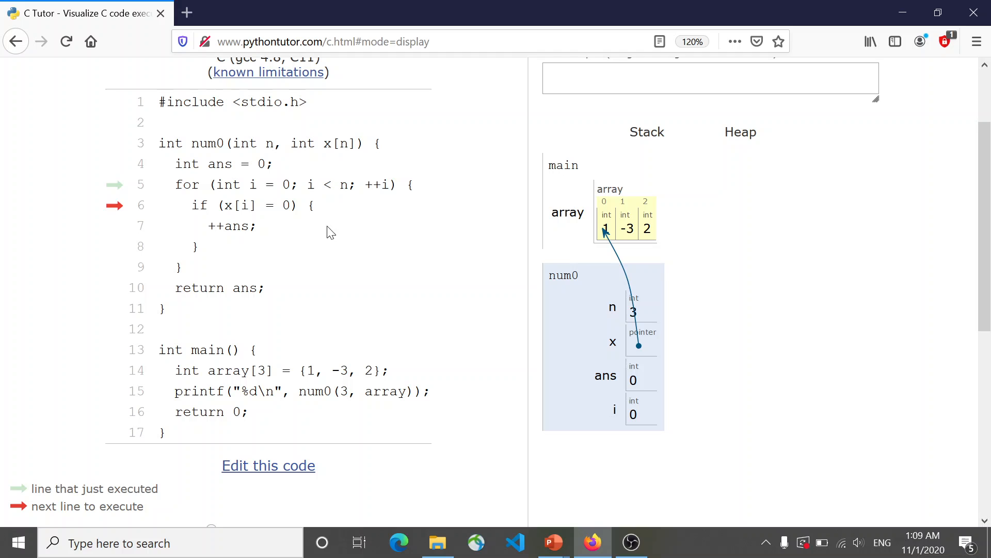
mouse_move(202, 259)
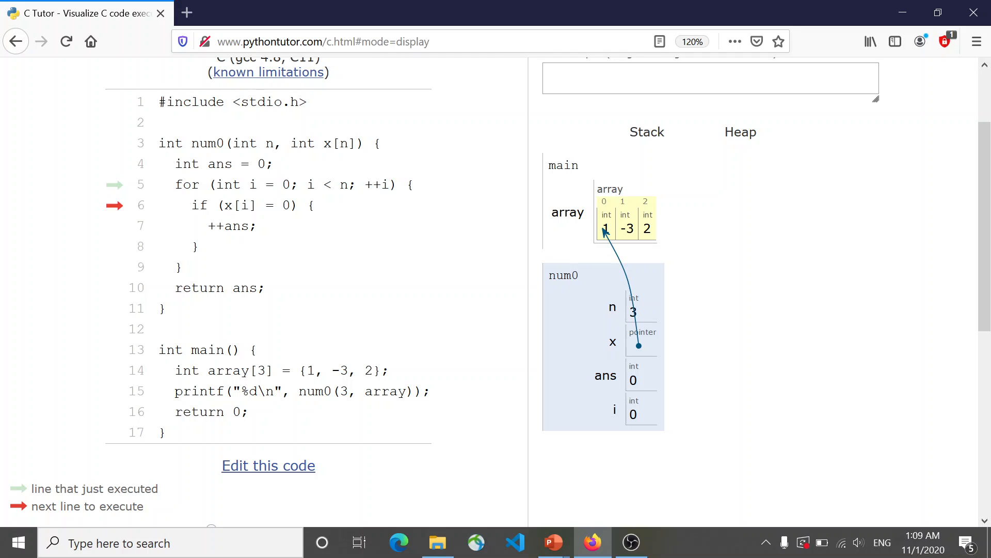
mouse_move(157, 219)
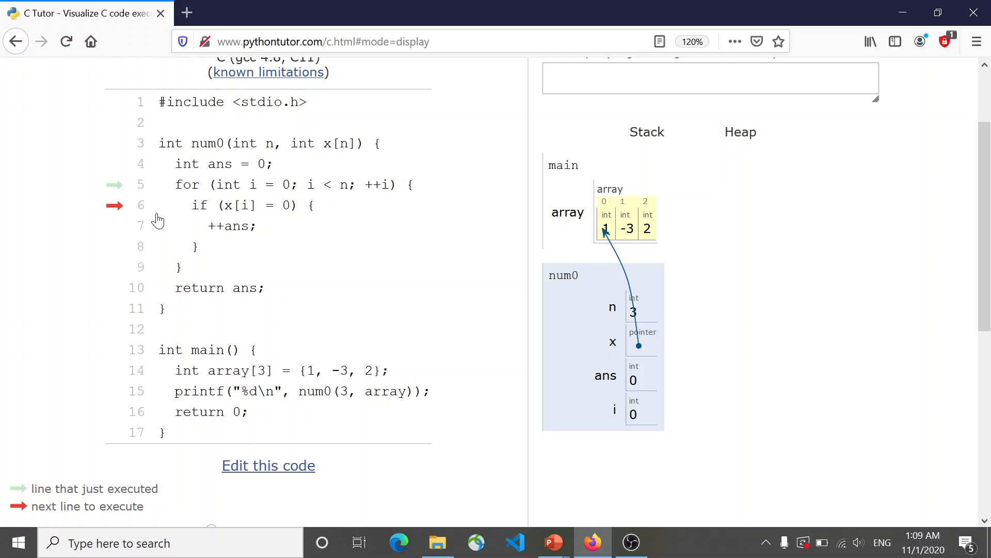
mouse_move(525, 185)
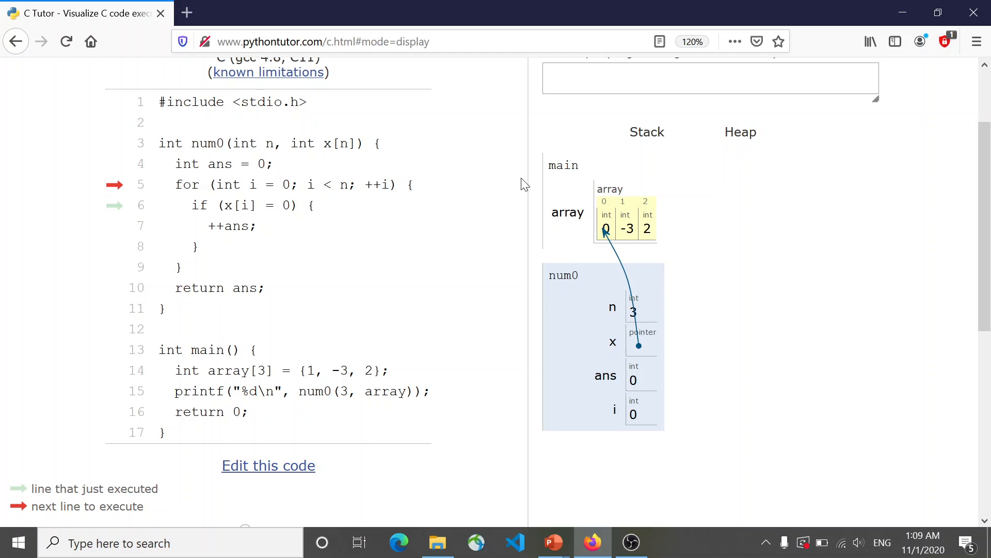
mouse_move(677, 419)
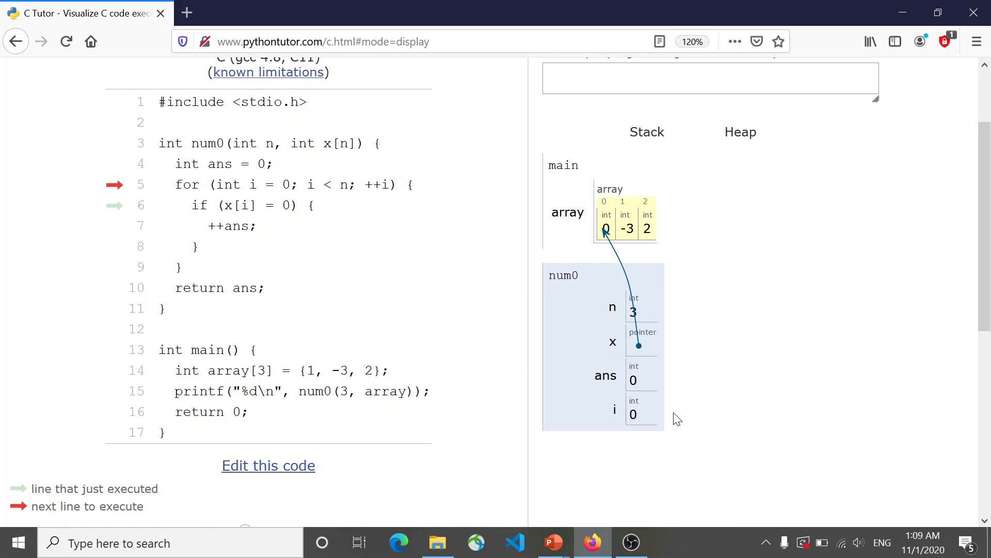
mouse_move(664, 420)
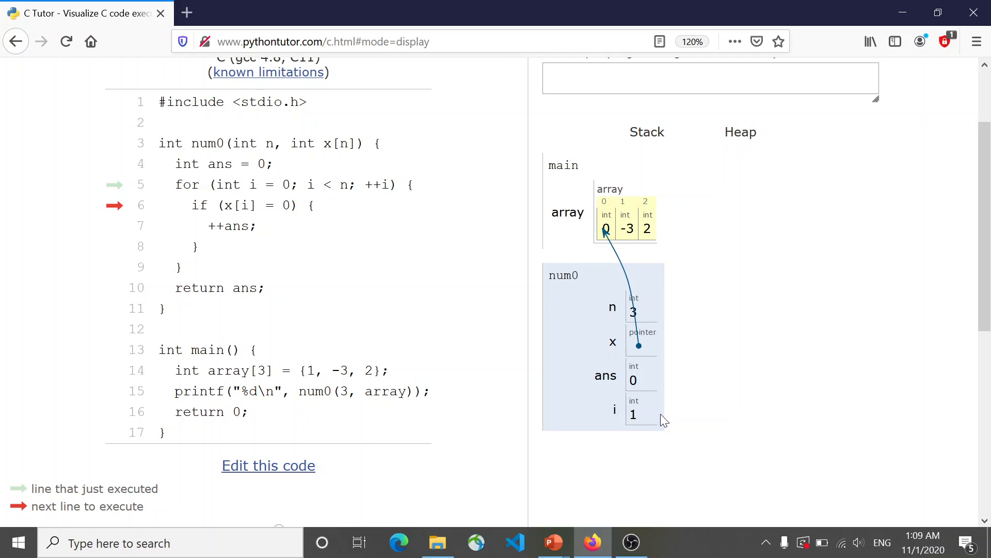
mouse_move(634, 221)
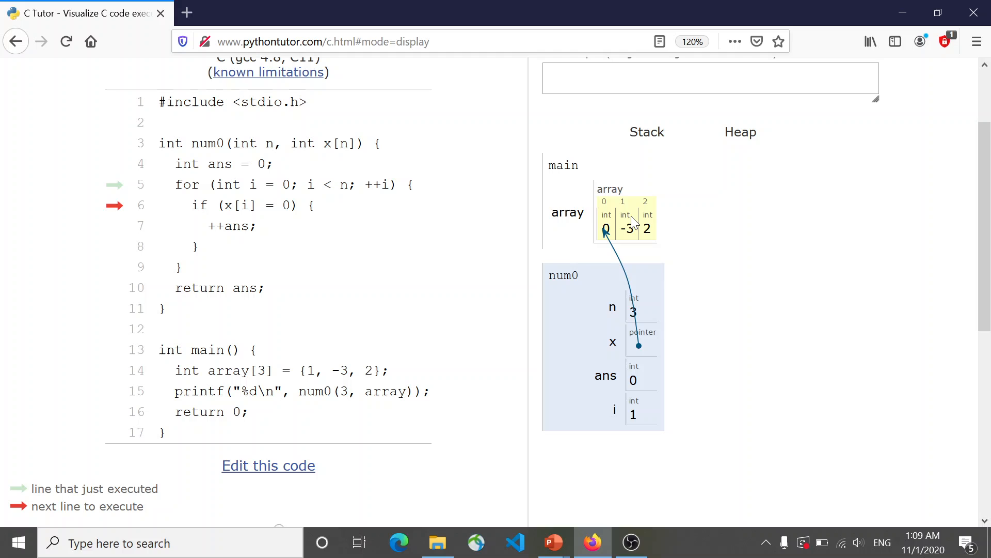
mouse_move(637, 241)
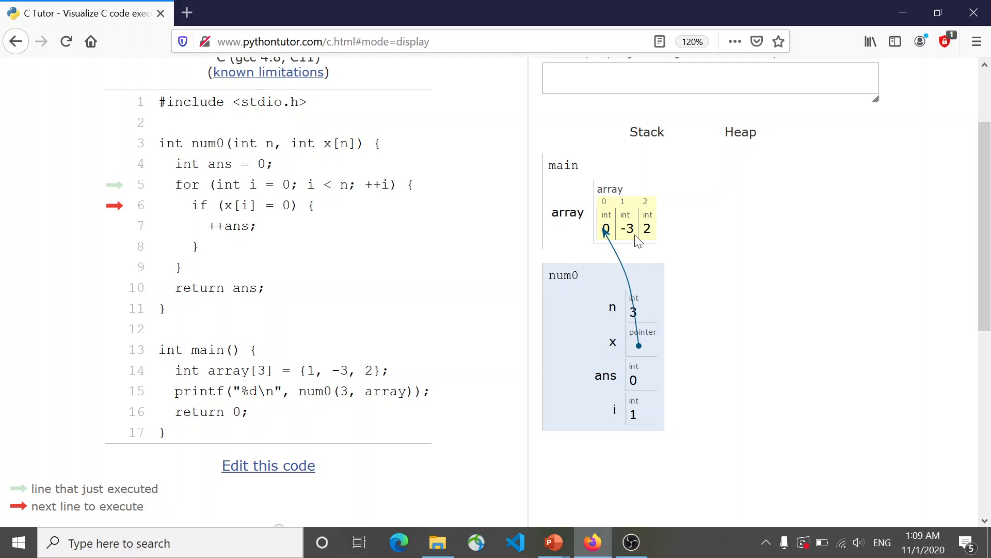
mouse_move(638, 242)
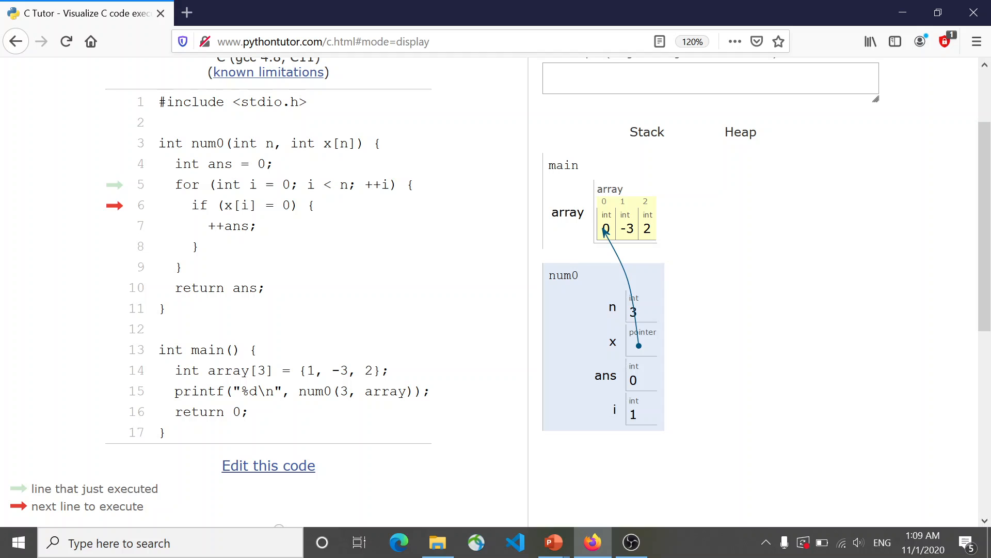
mouse_move(612, 229)
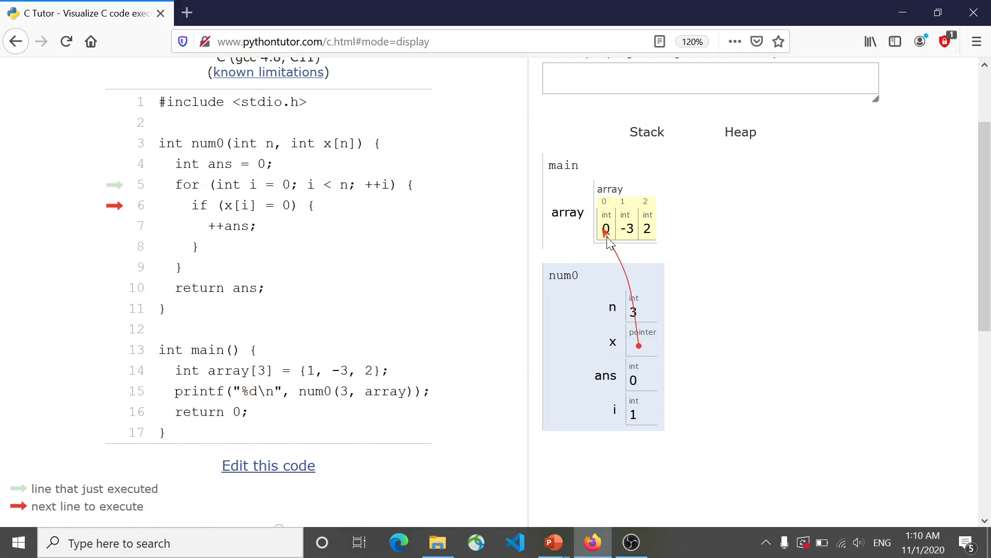
mouse_move(359, 222)
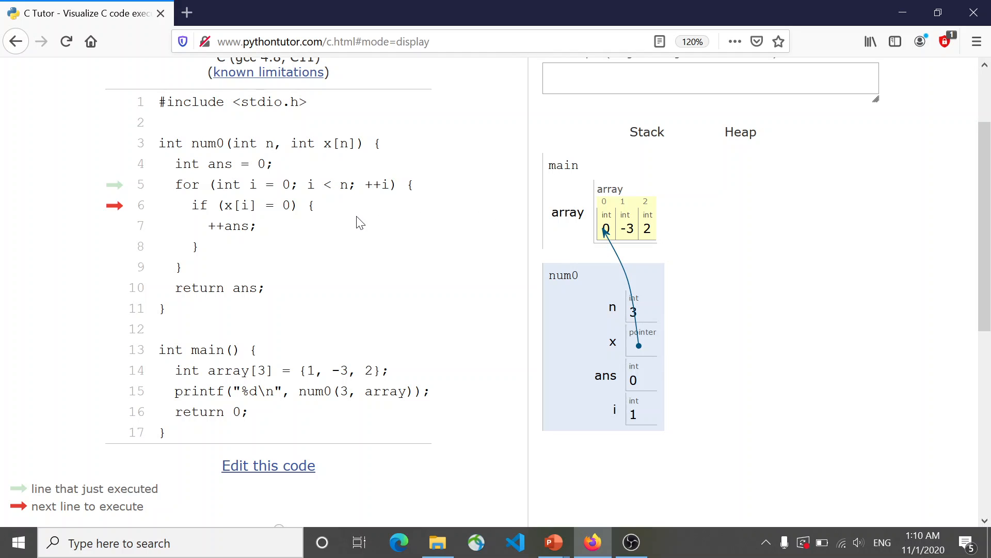
mouse_move(267, 214)
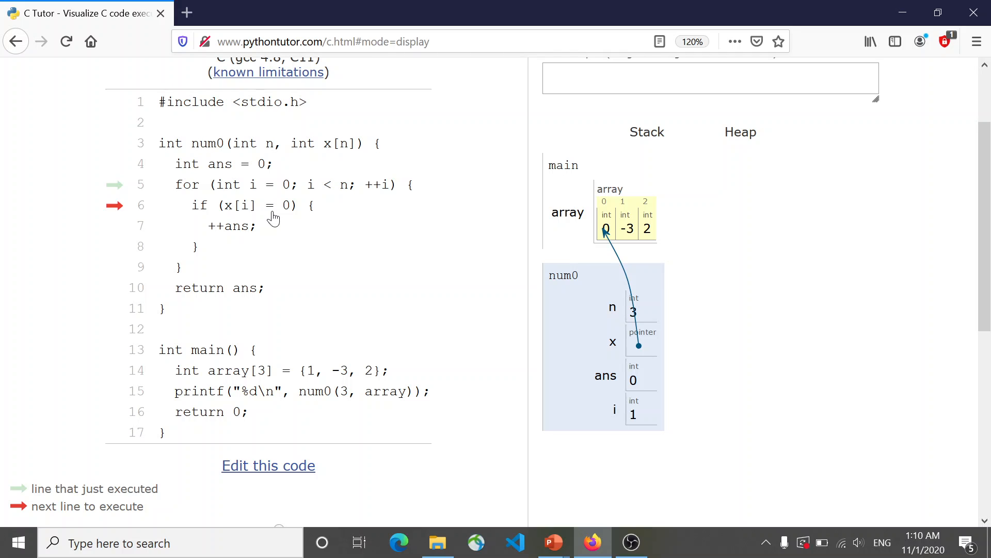
mouse_move(283, 241)
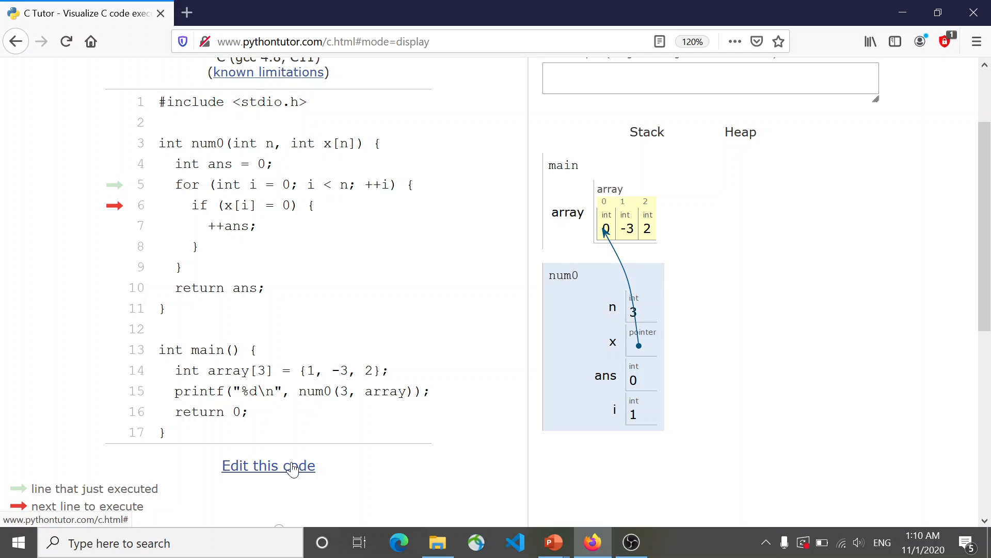
left_click(268, 466)
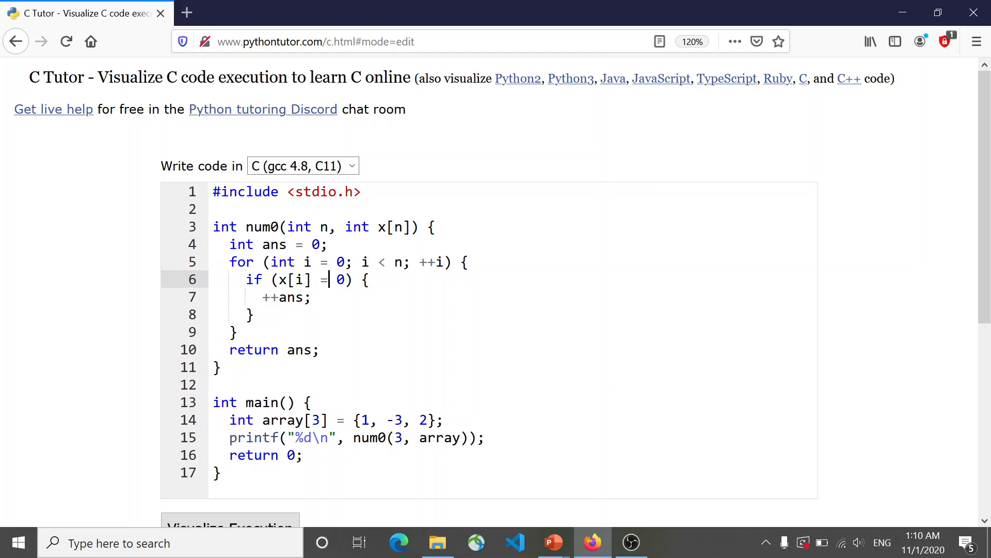
Rewrite the line 6 condition as if (0 == x[i]) with the constant first.
type("=")
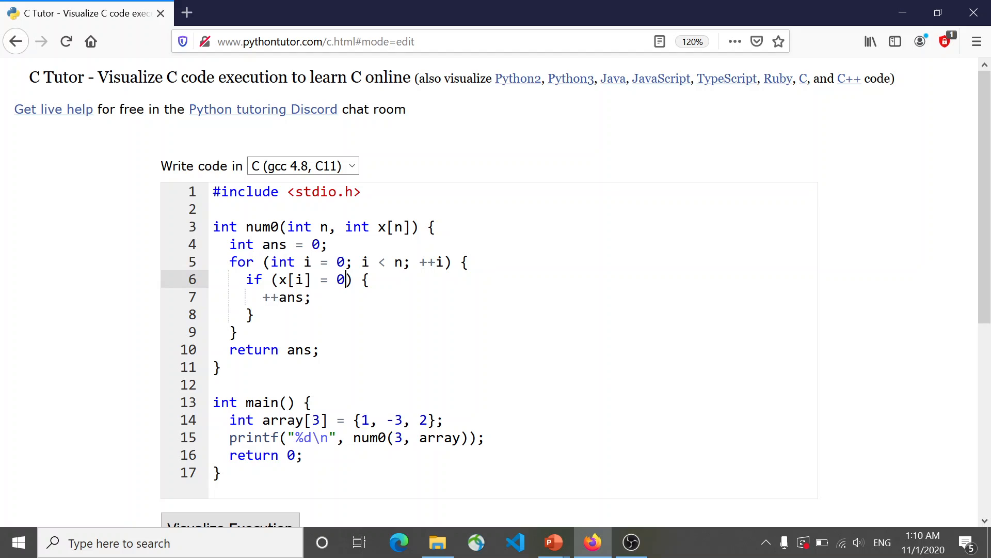
key("BackSpace")
type("0 == ")
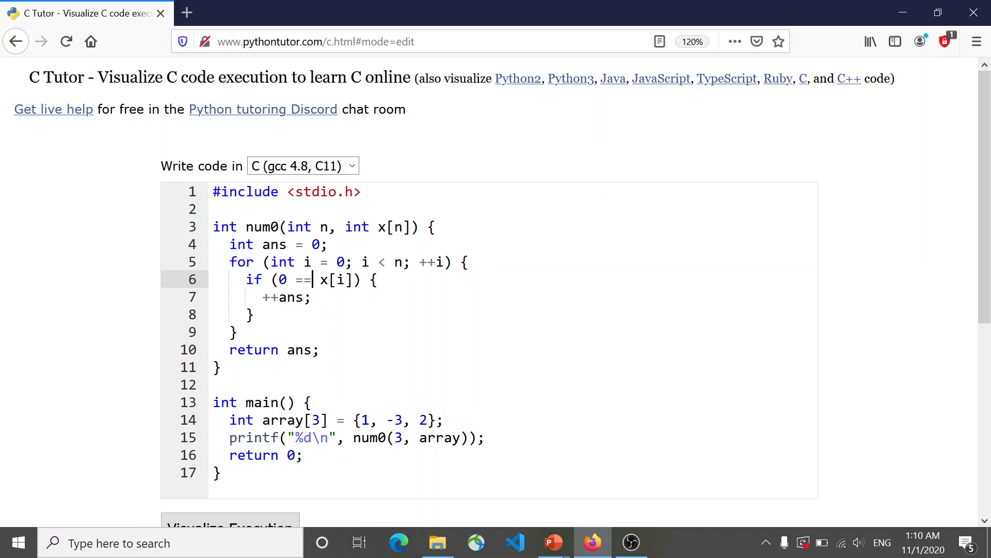
key("Backspace")
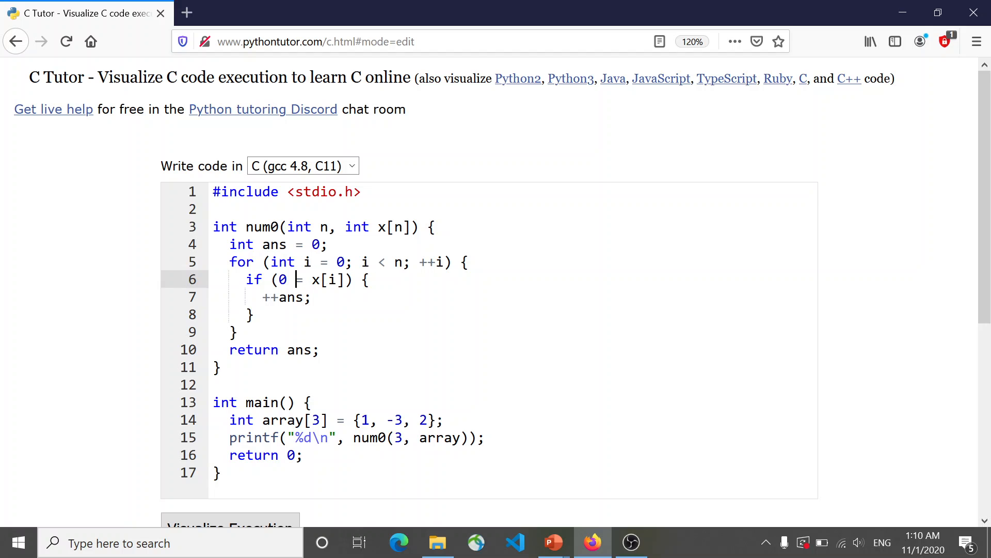
left_click_drag(279, 280, 346, 280)
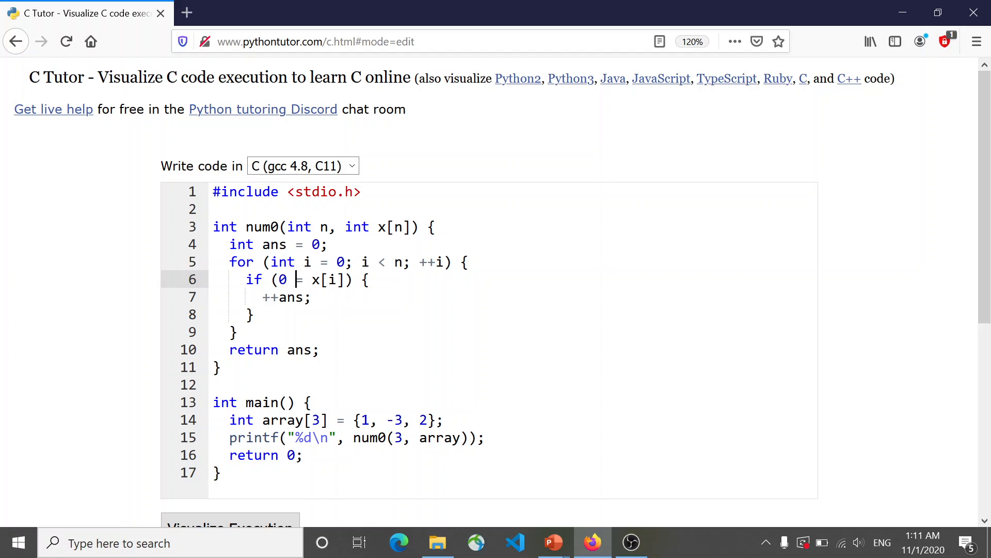
type("==")
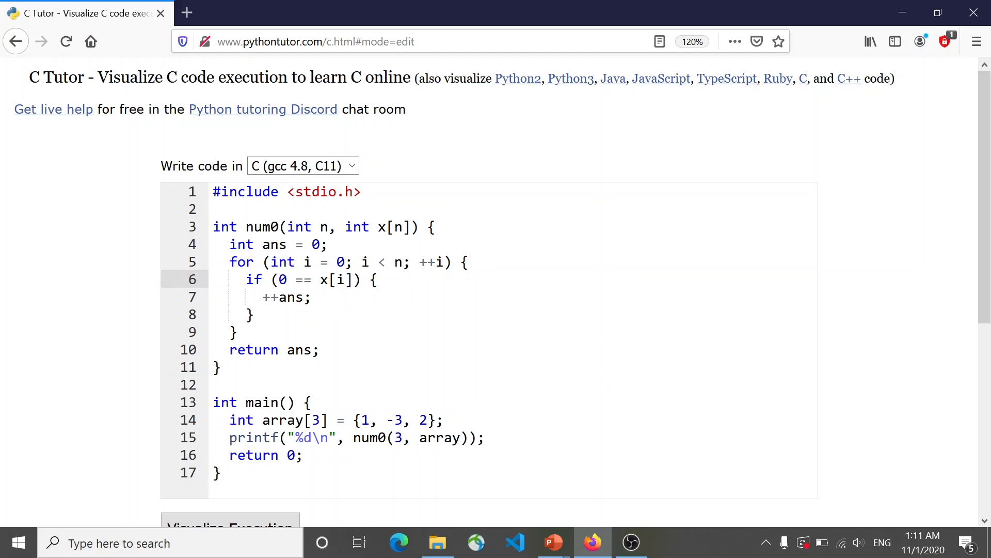
Restore the line 6 condition to if (x[i] == 0) with the variable first.
left_click(319, 279)
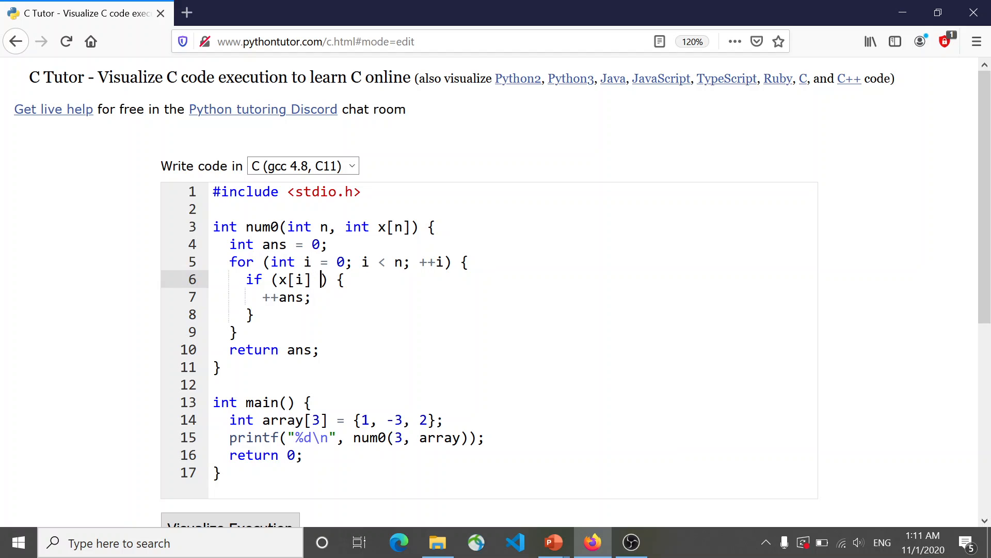
type("== 0")
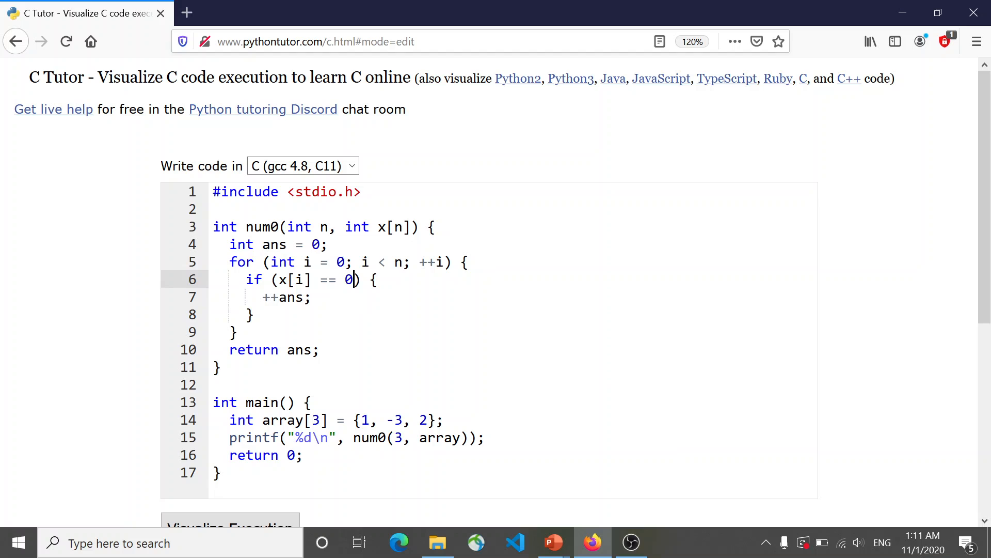
left_click(354, 262)
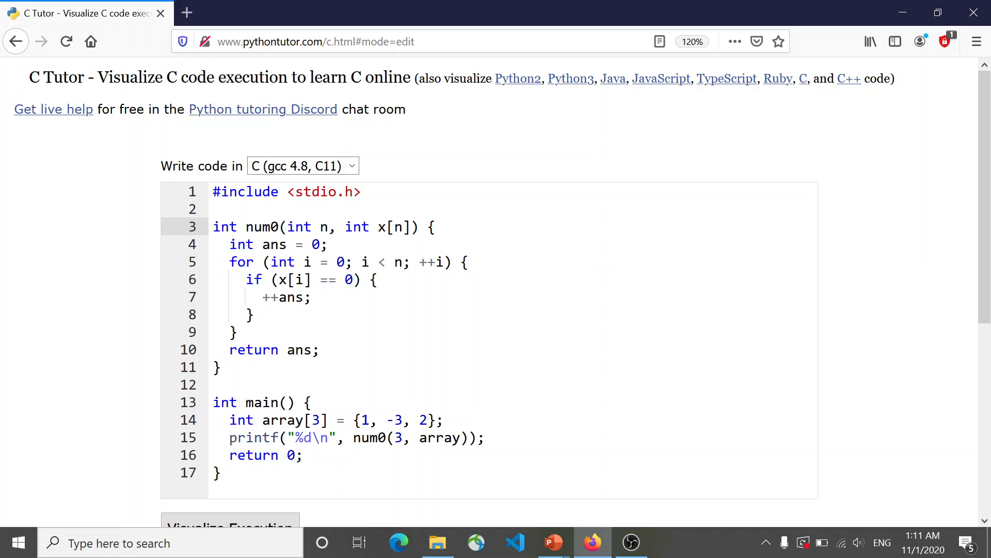
Declare the parameter as const int x[n] on line 3, keeping the buggy x[i] = 0 on line 6.
left_click(345, 227)
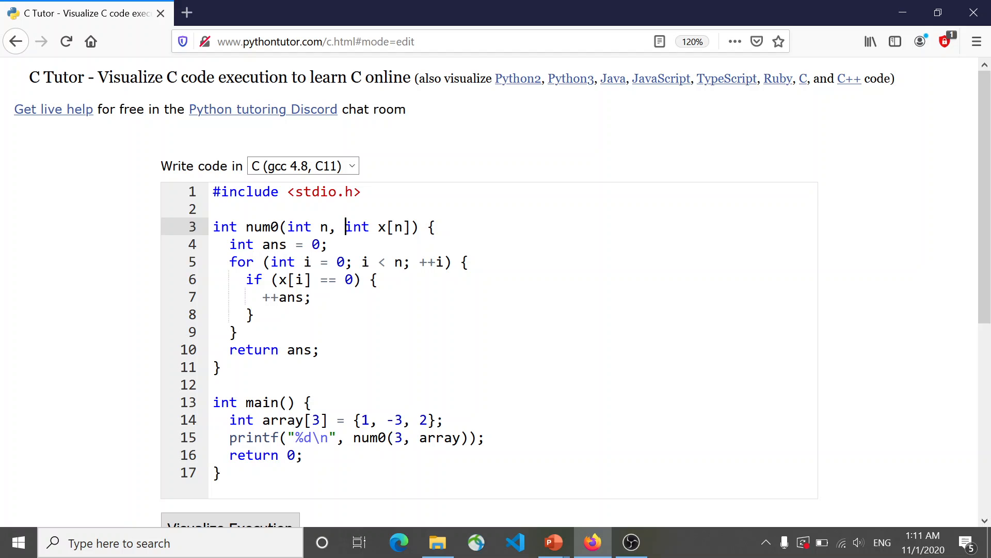
type("const")
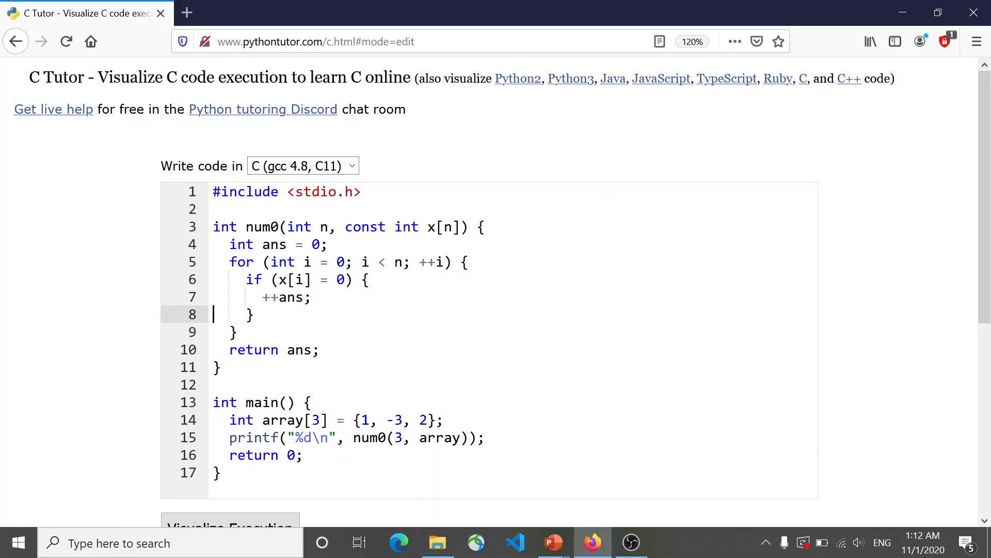
scroll("down", 3)
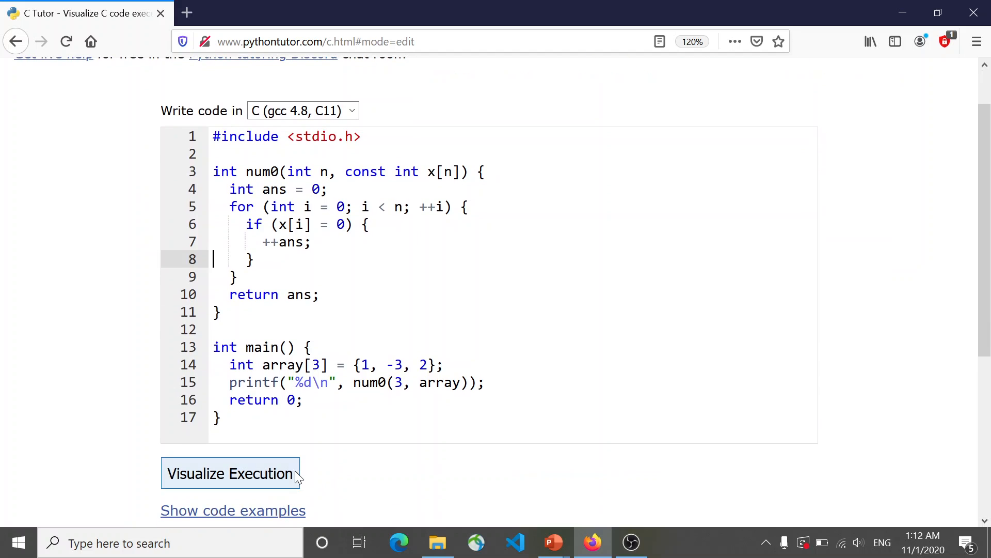
Compile the const version and highlight the read-only assignment error on line 6.
left_click(230, 473)
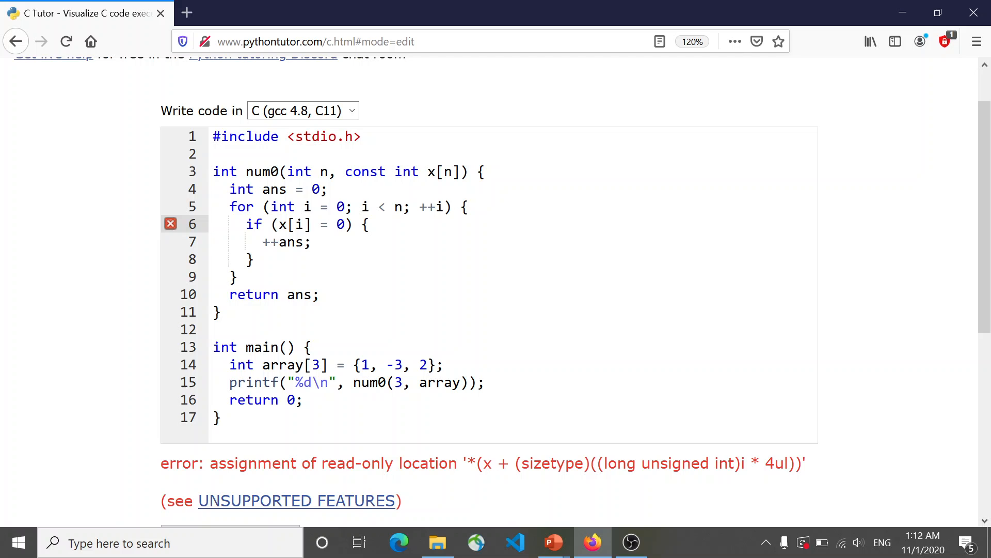
double_click(357, 463)
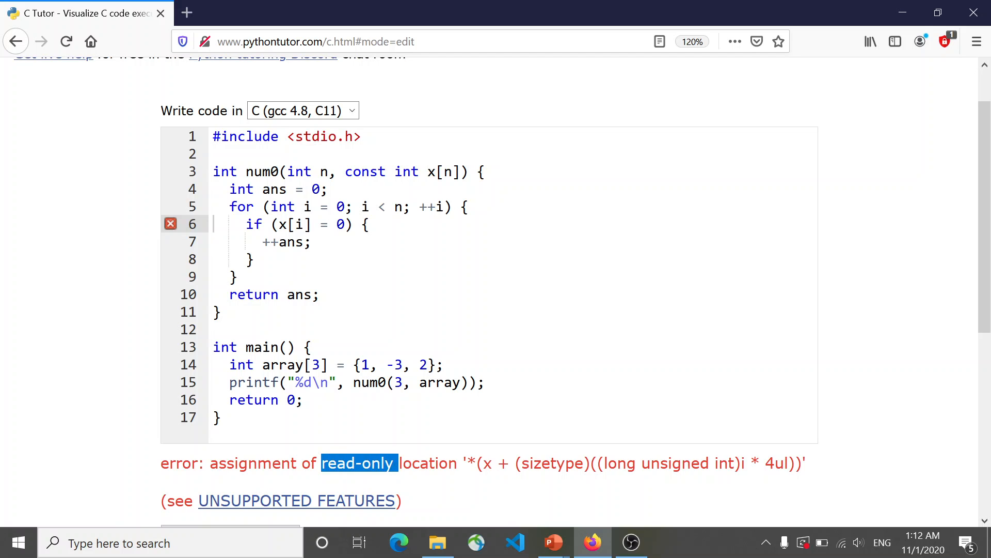